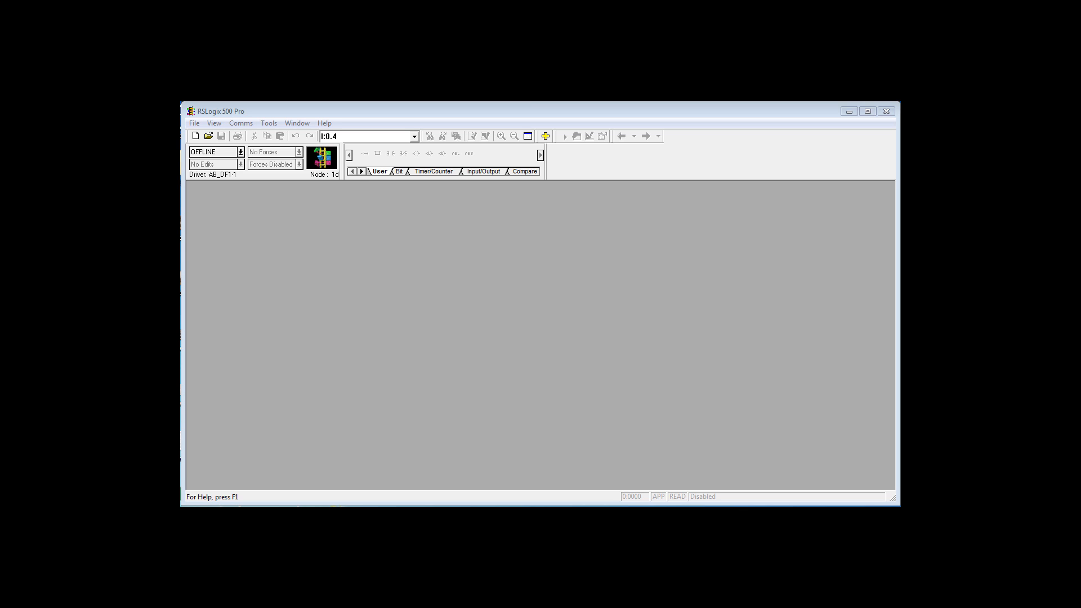
- Create a new project for a Bul.1766 MicroLogix 1400 Series A processor
click(195, 135)
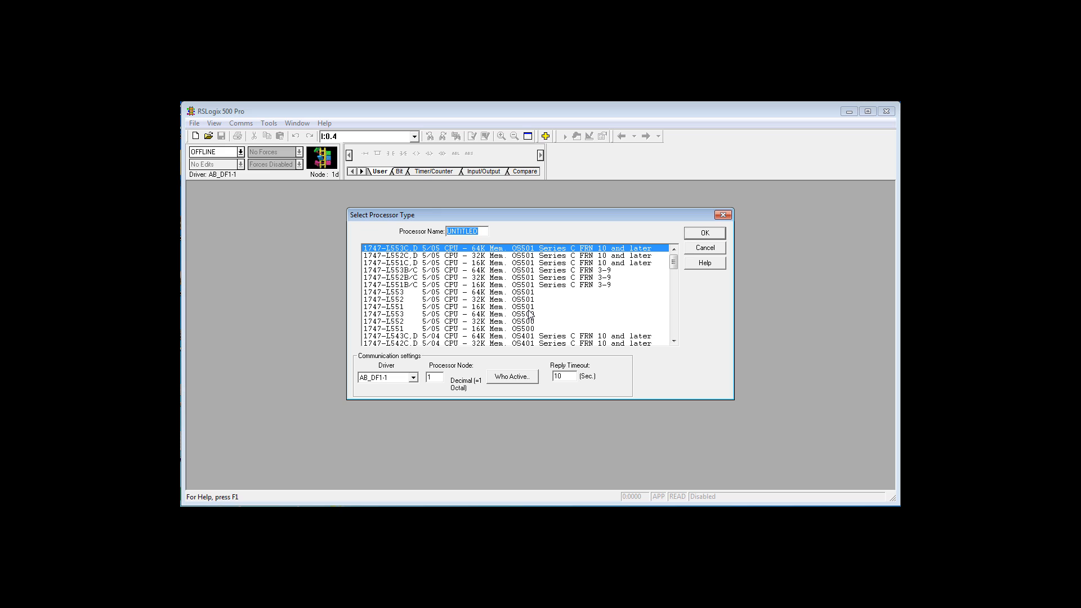
scroll(down, 3)
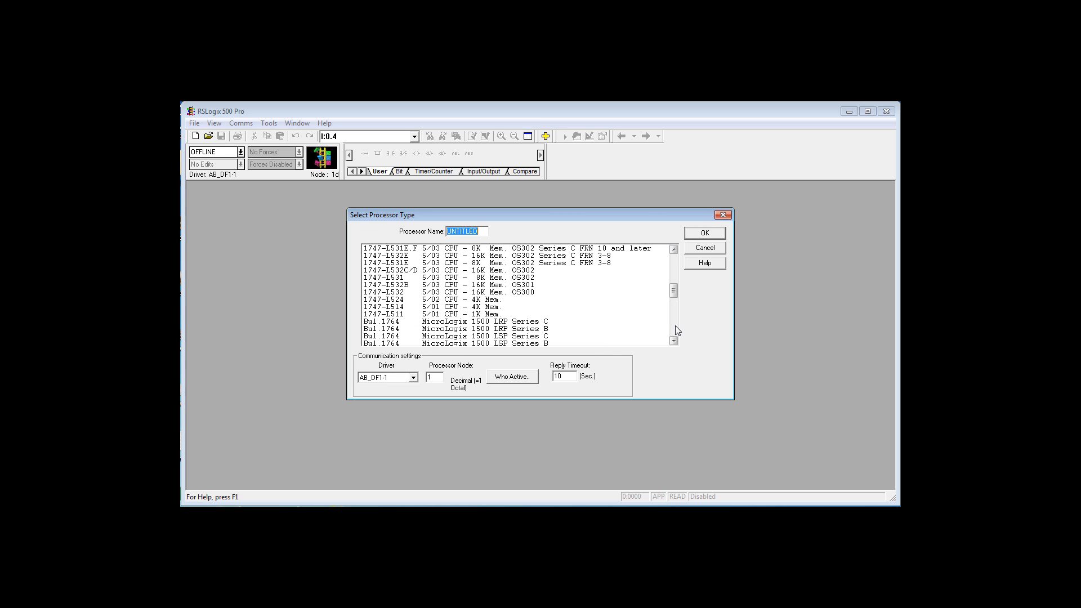
scroll(down, 3)
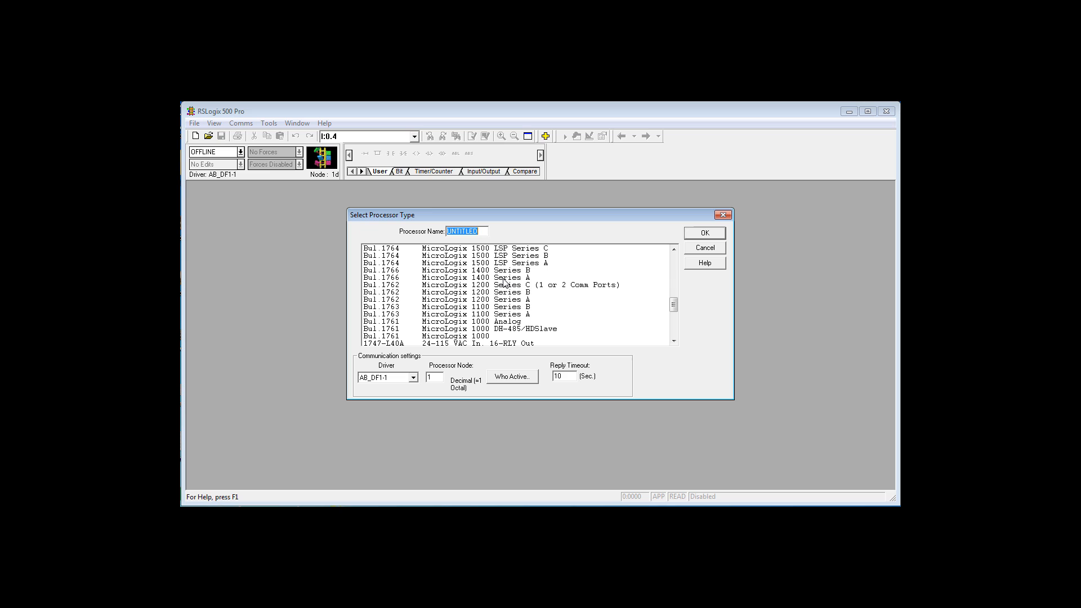
click(482, 277)
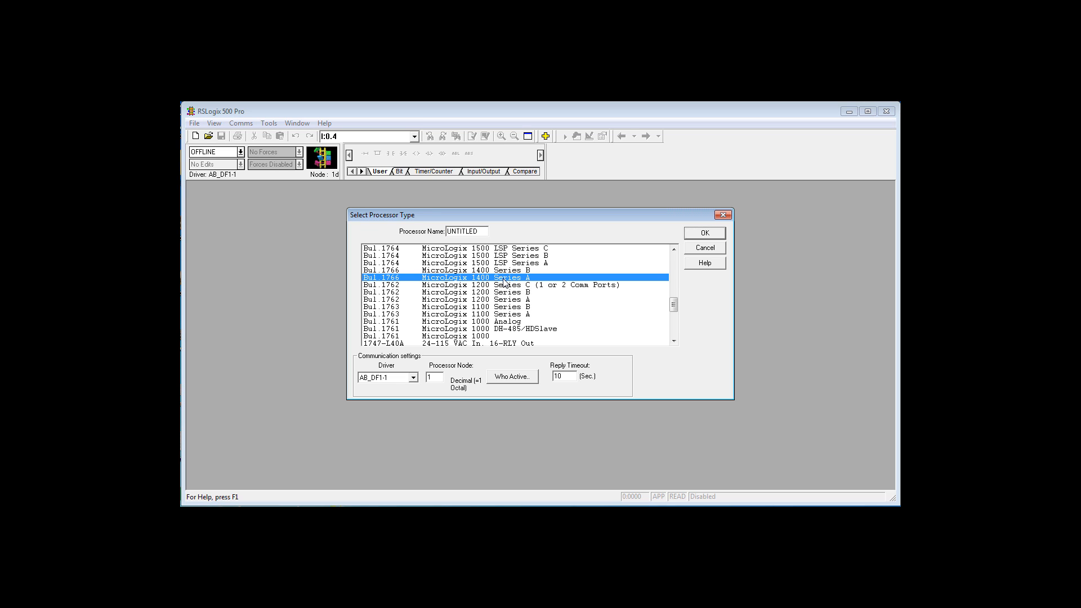
click(703, 233)
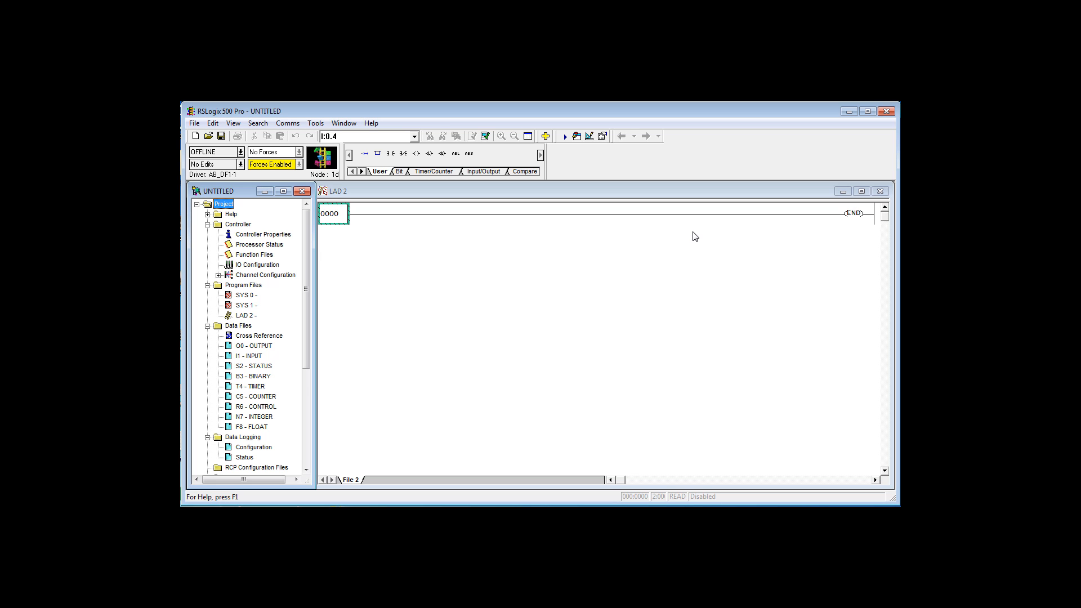
mouse_move(289, 240)
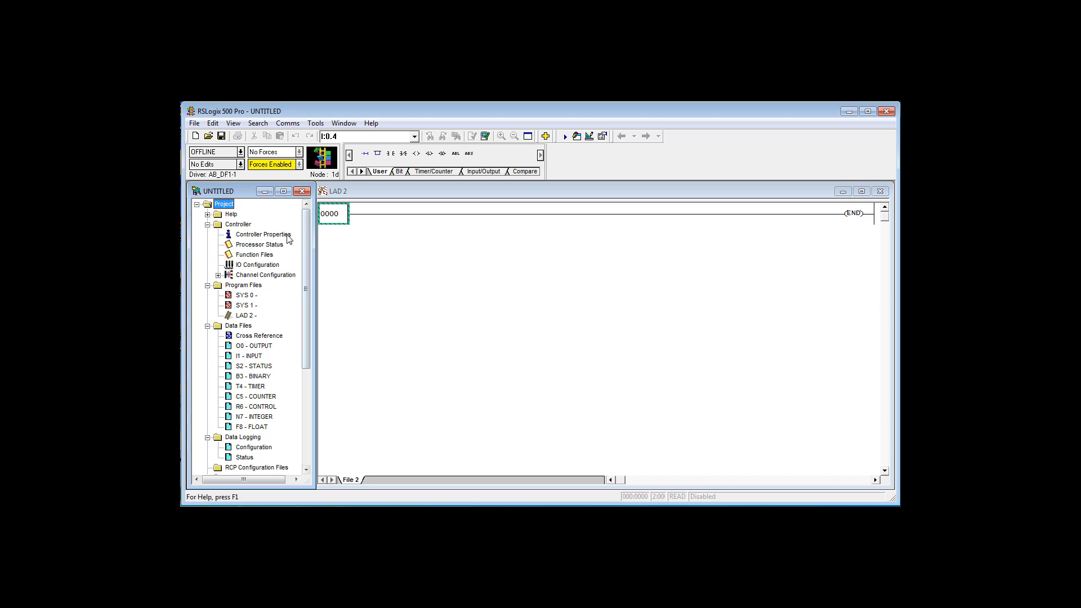
mouse_move(245, 266)
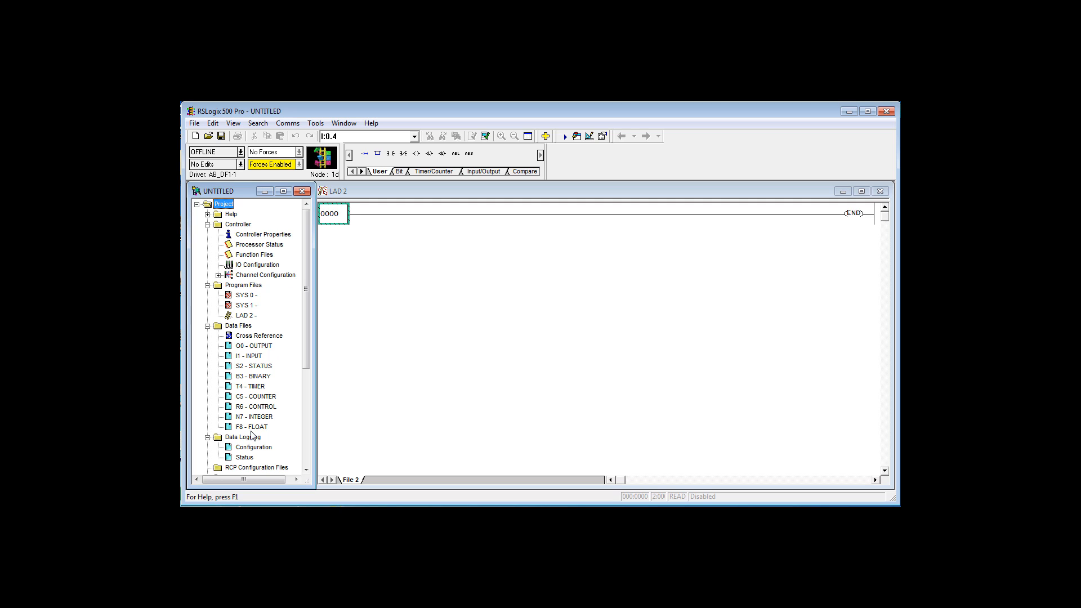
mouse_move(256, 434)
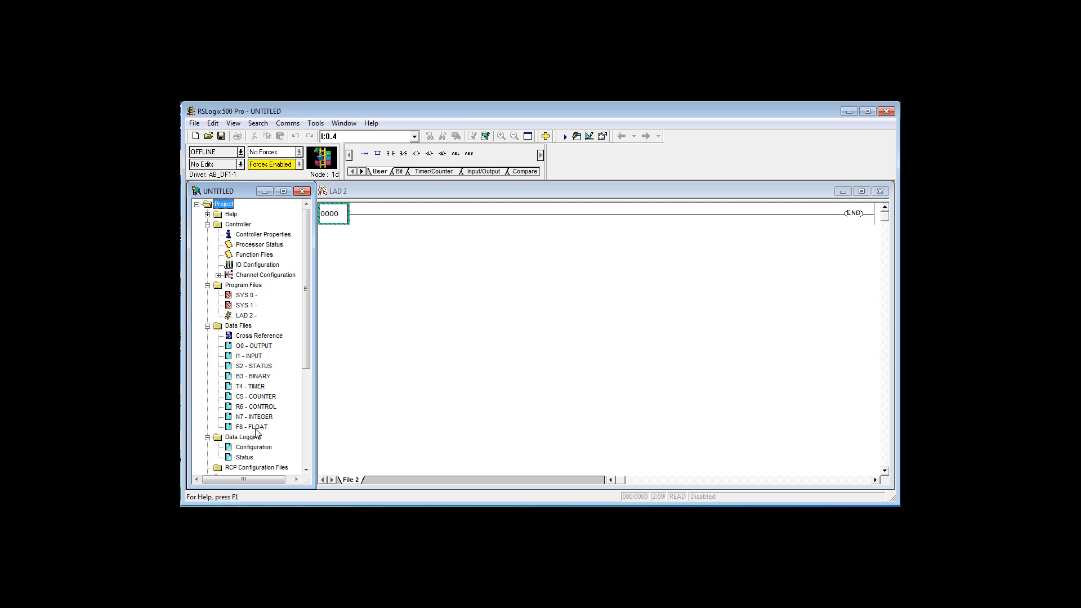
mouse_move(256, 274)
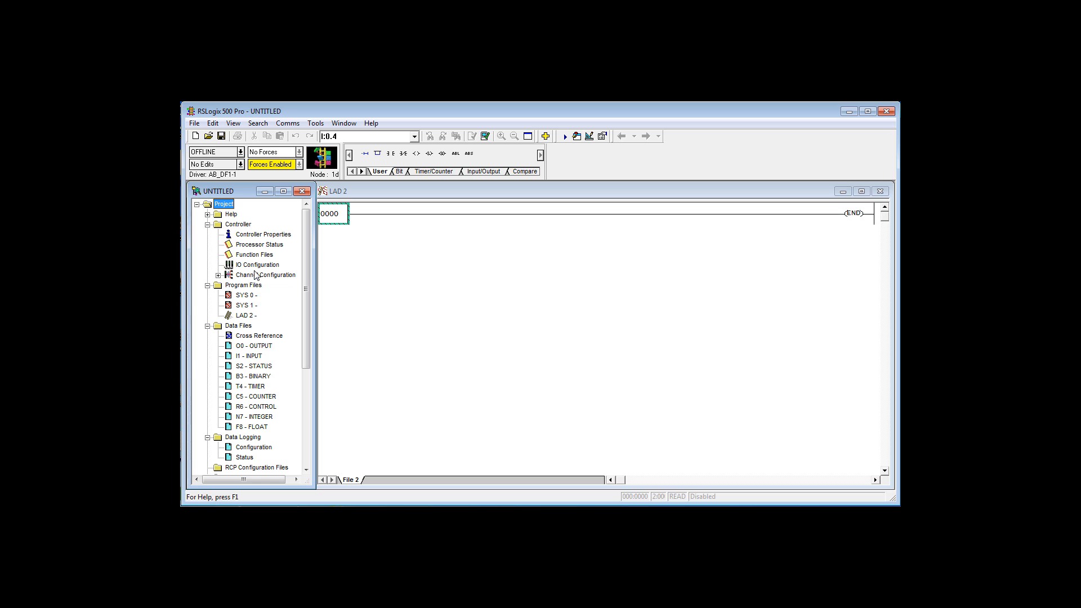
- In Channel Configuration, change the Channel 0 baud rate from 19200 to 38.4K
double_click(266, 274)
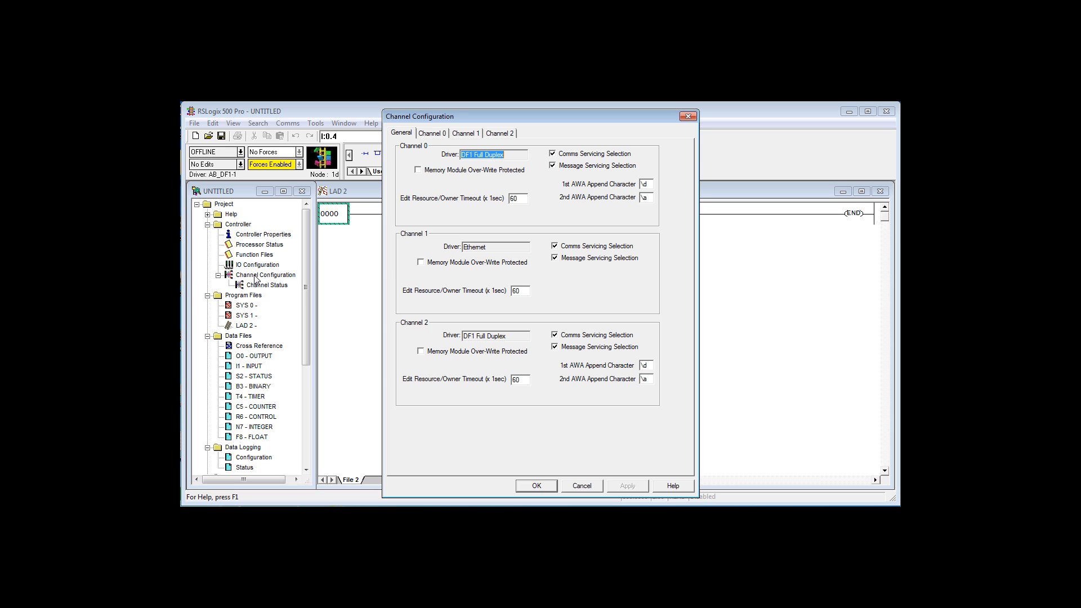
click(432, 132)
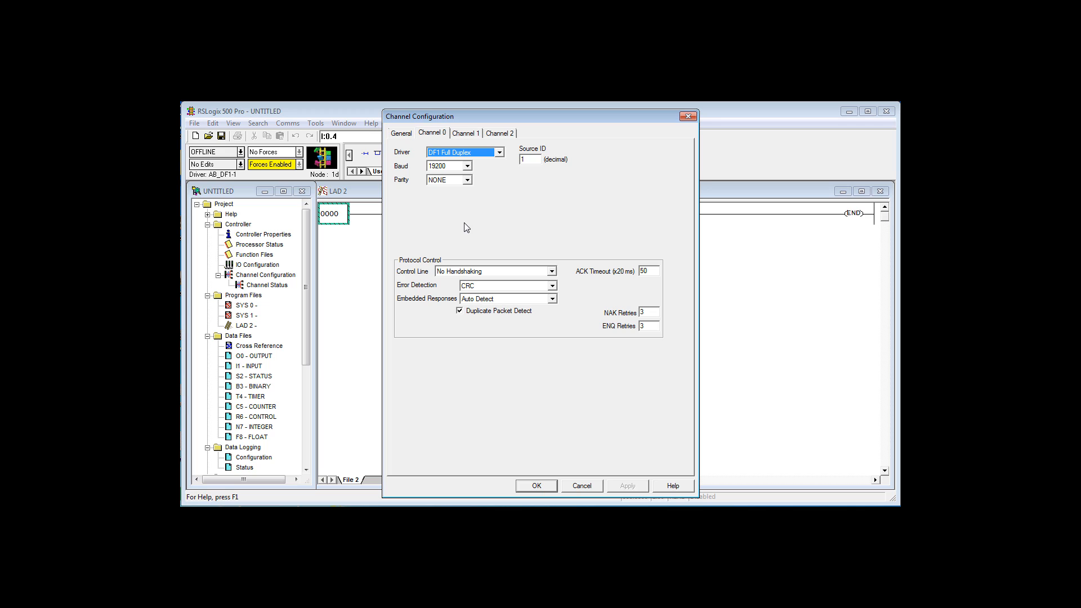
click(466, 166)
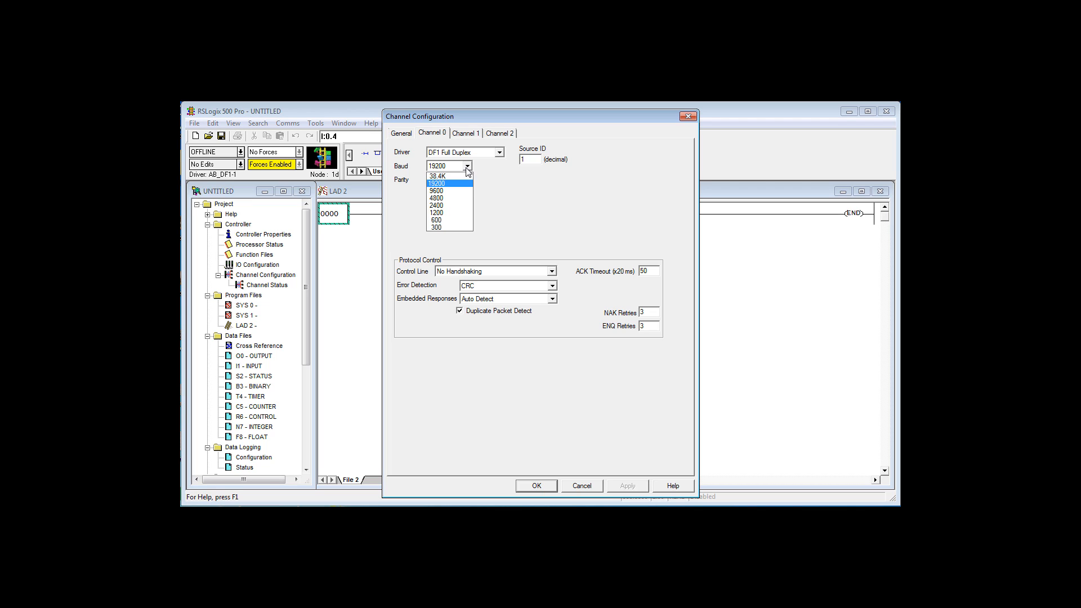
click(438, 176)
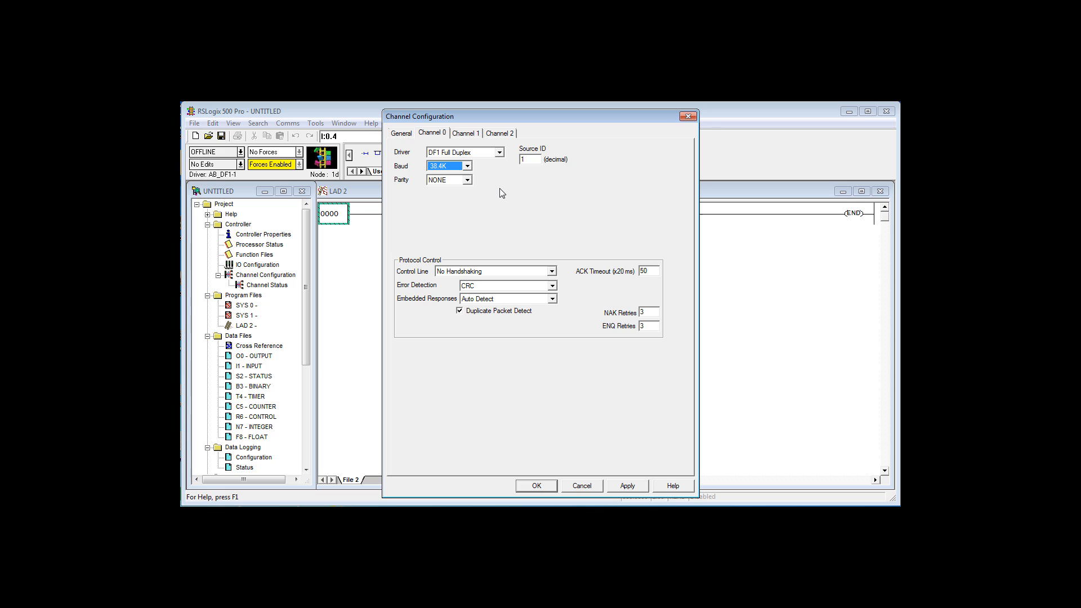
- On the Channel 1 tab, disable BOOTP and begin entering the IP address
click(465, 133)
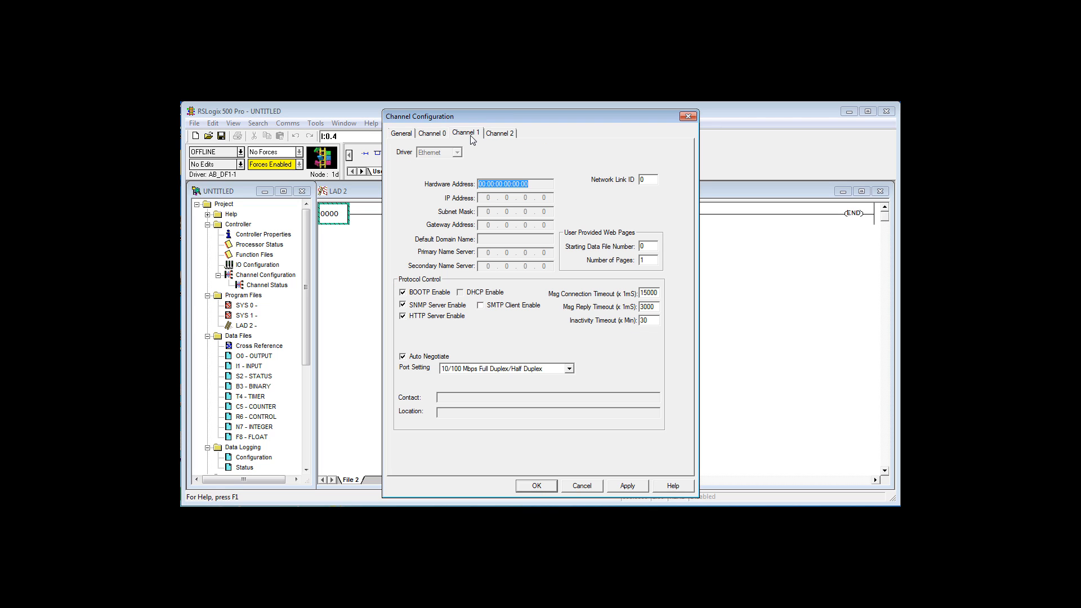
mouse_move(415, 195)
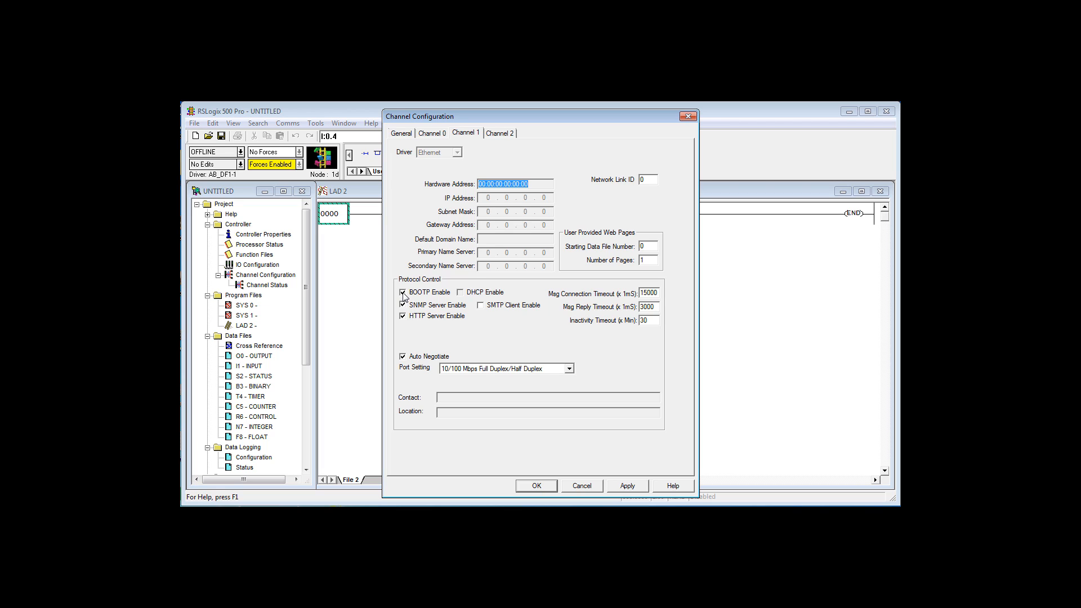
click(403, 291)
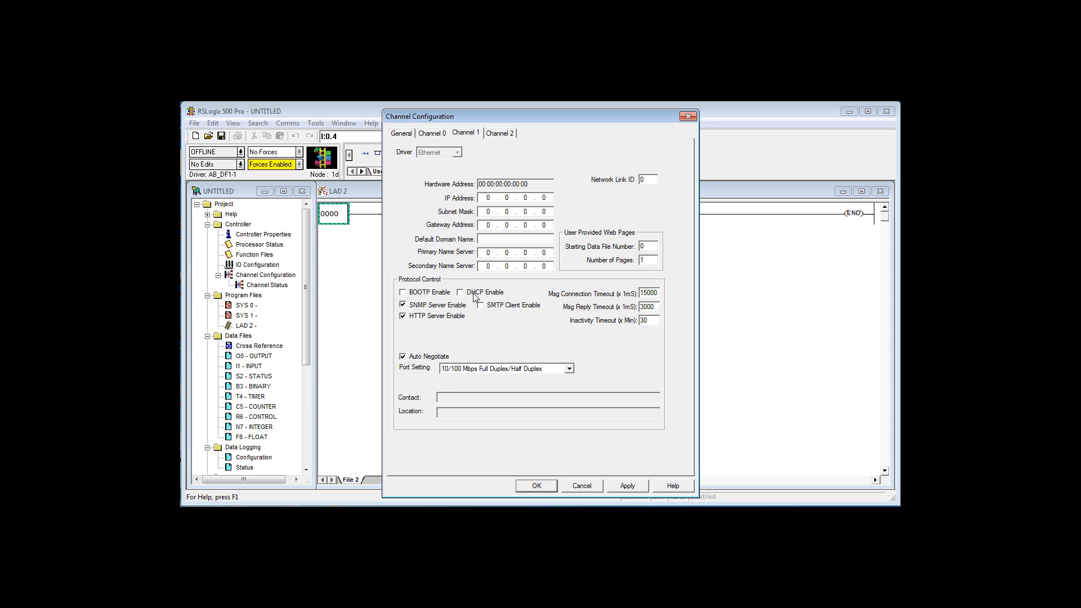
mouse_move(478, 298)
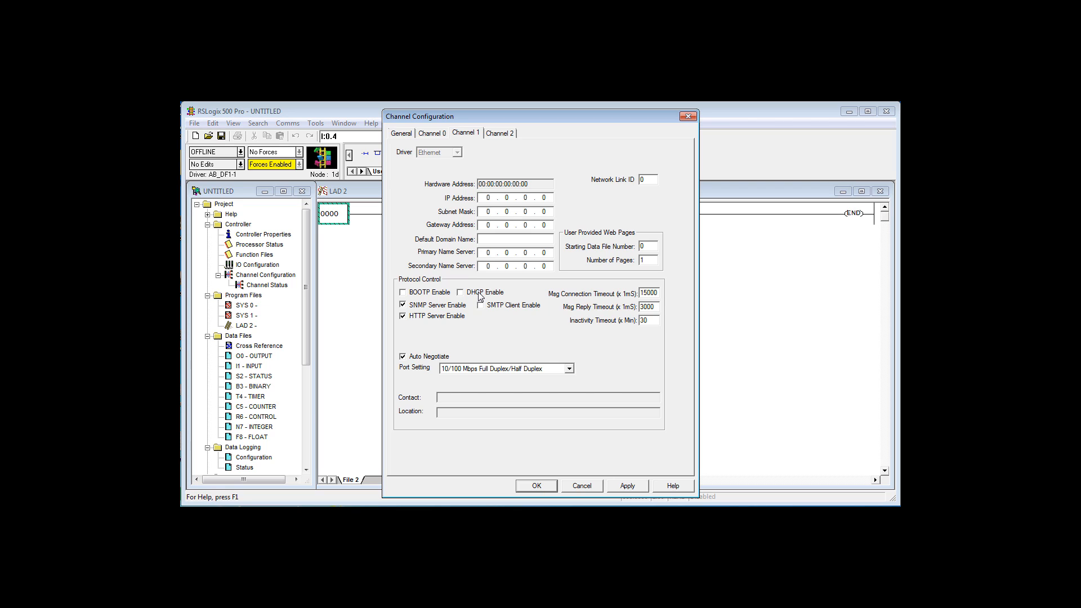
mouse_move(421, 297)
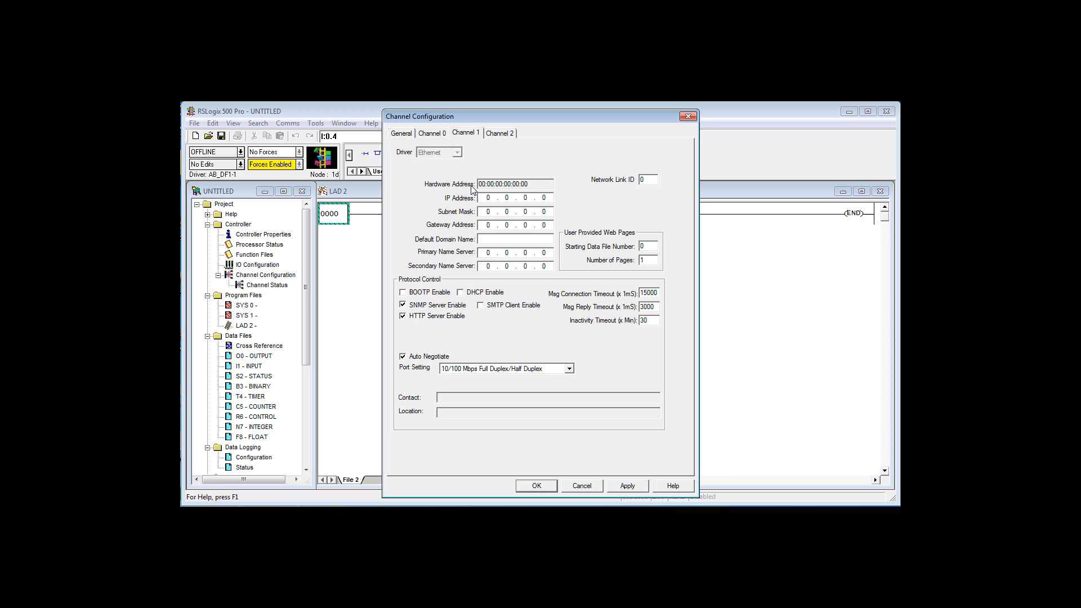
mouse_move(522, 181)
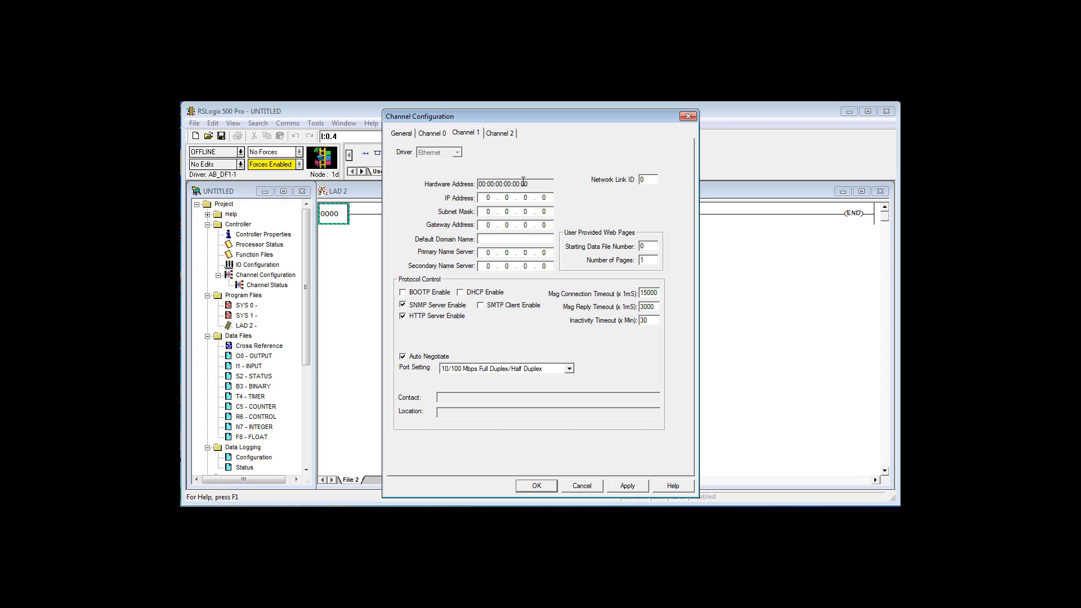
mouse_move(466, 301)
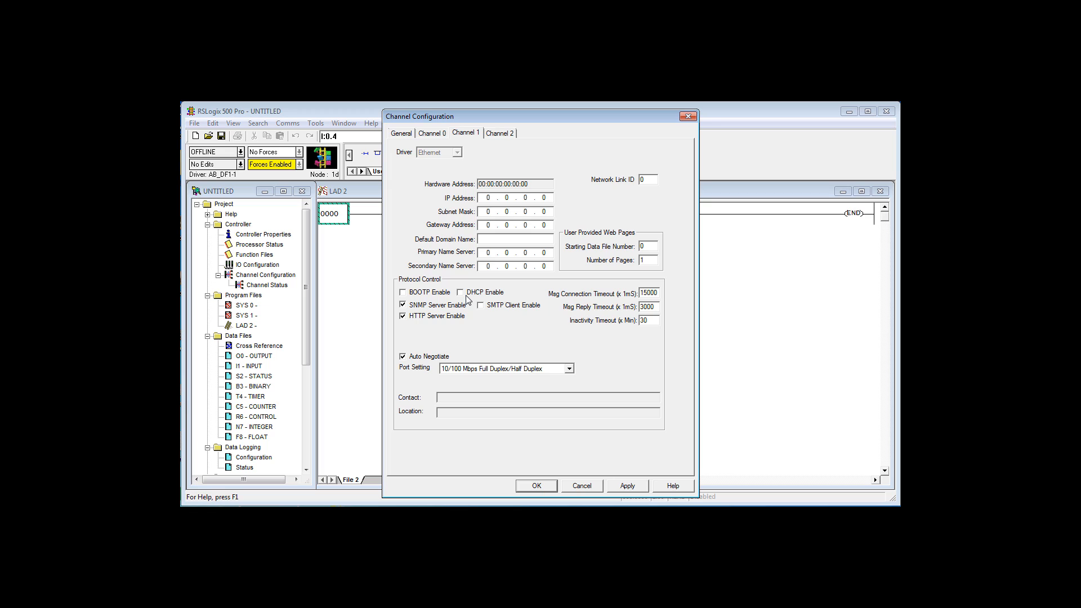
click(484, 184)
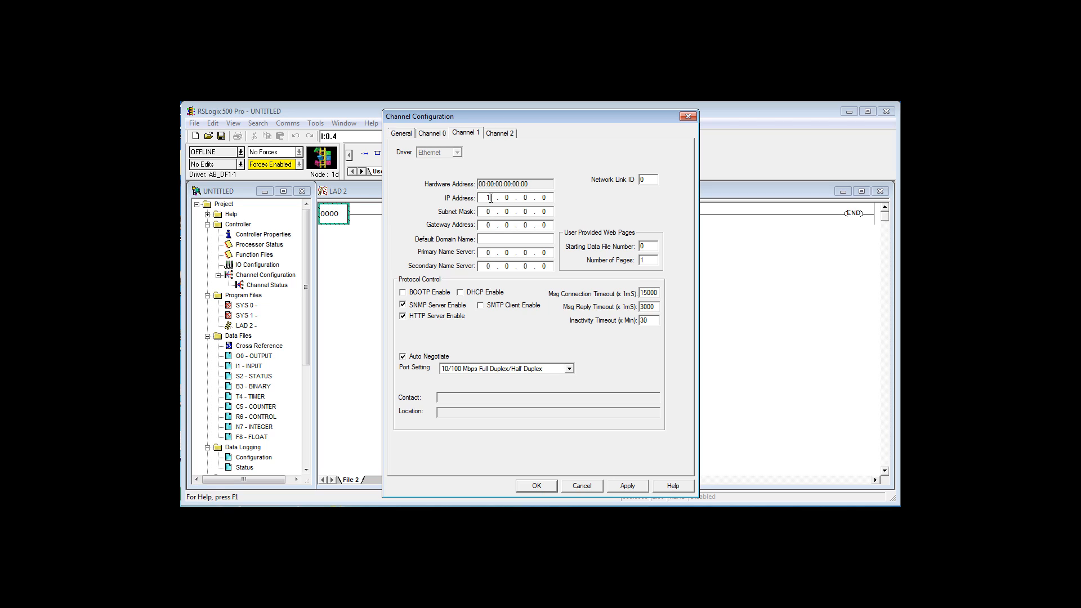
- Give Channel 1 IP address 100.100.100.86 and subnet mask 255.255.255.0, then apply
text(100 . 10)
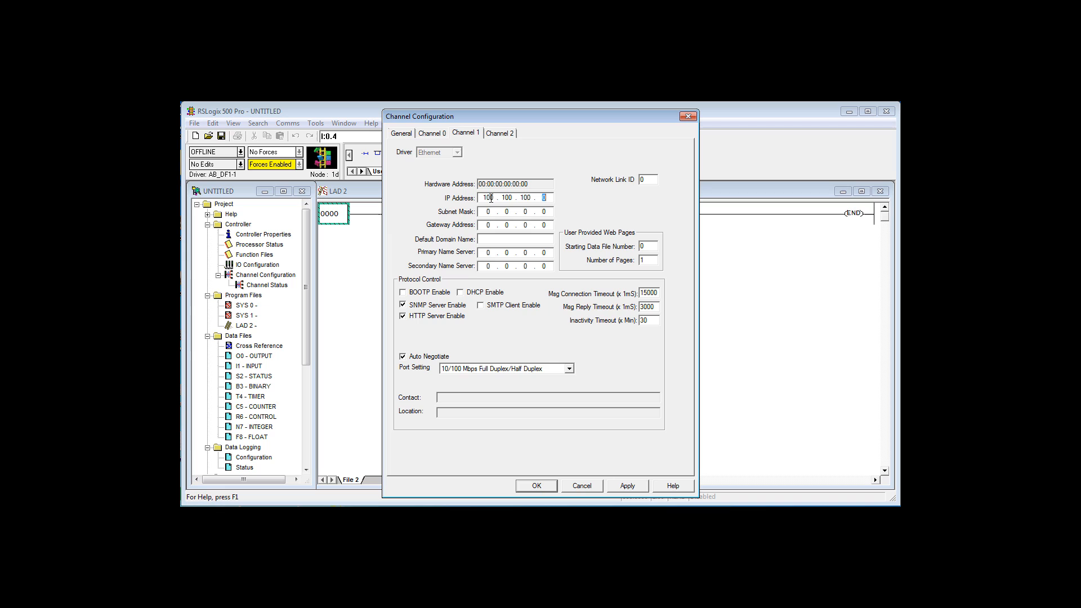
text(86)
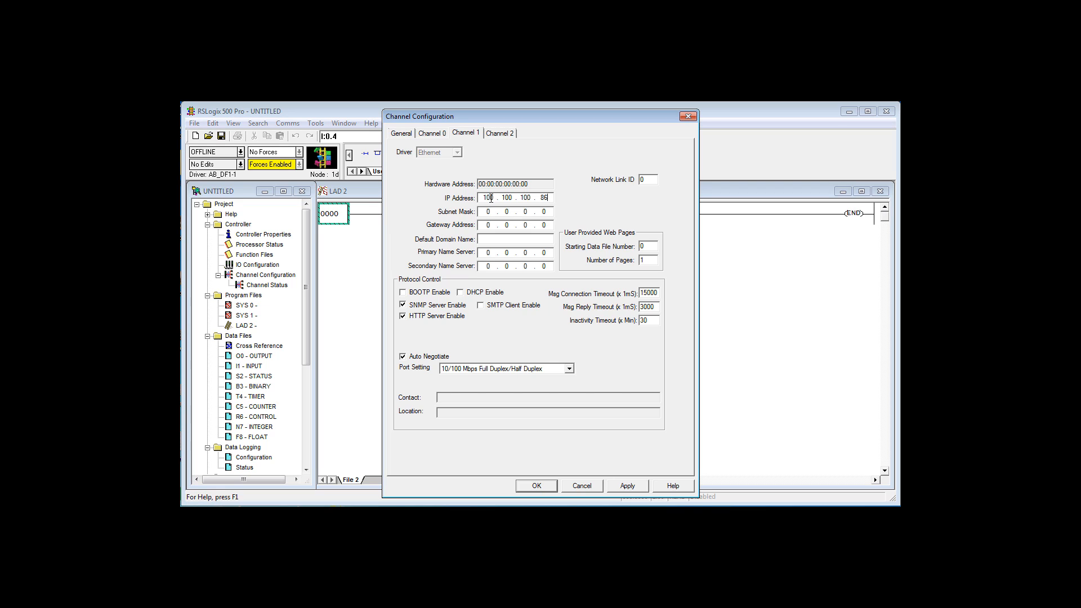
click(488, 211)
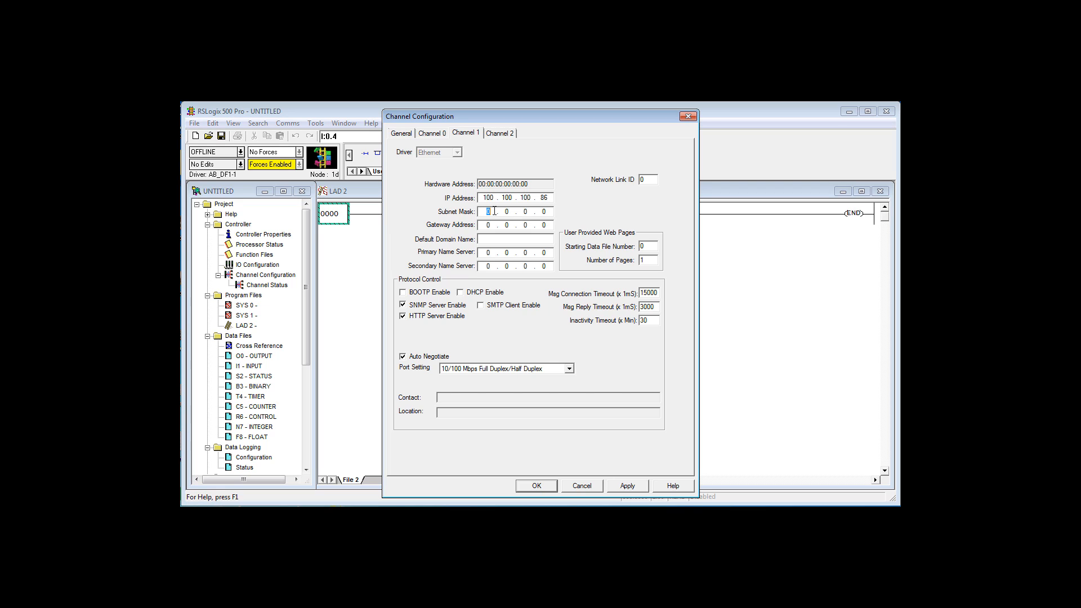
text(25)
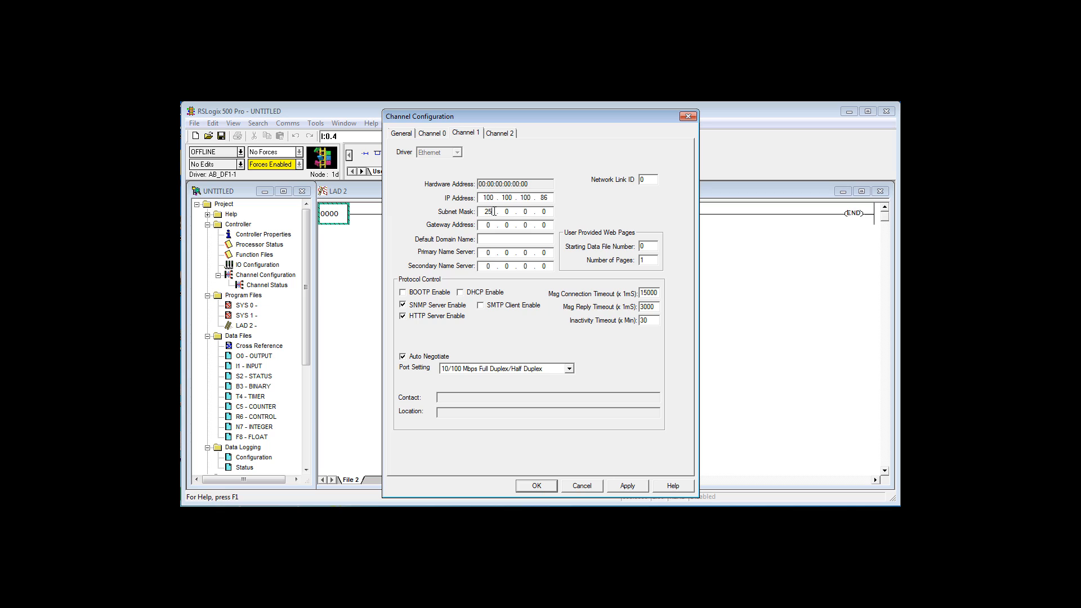
text(255.255.255)
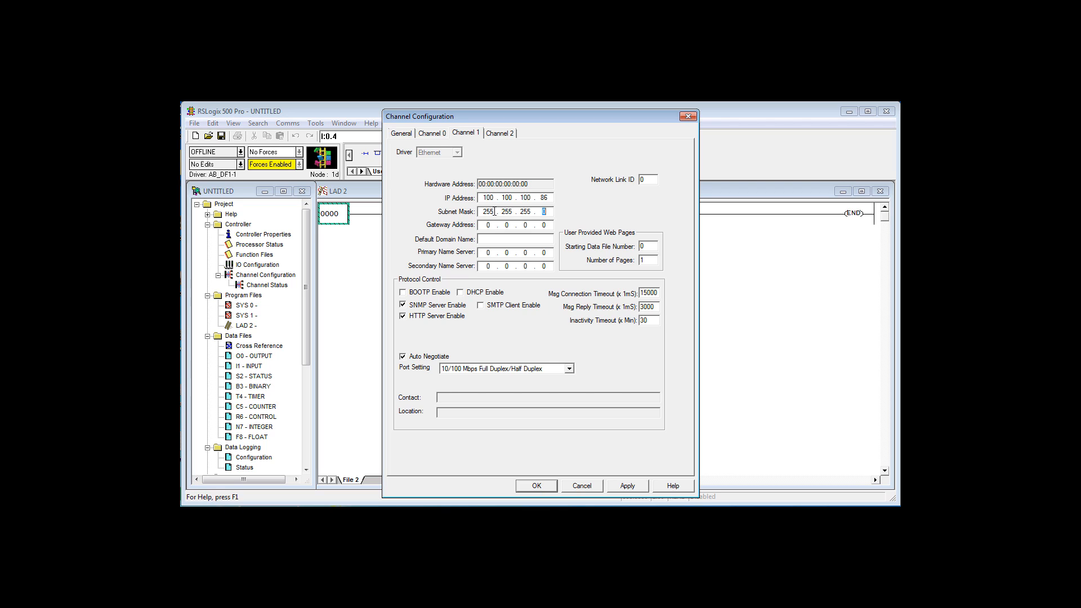
mouse_move(595, 392)
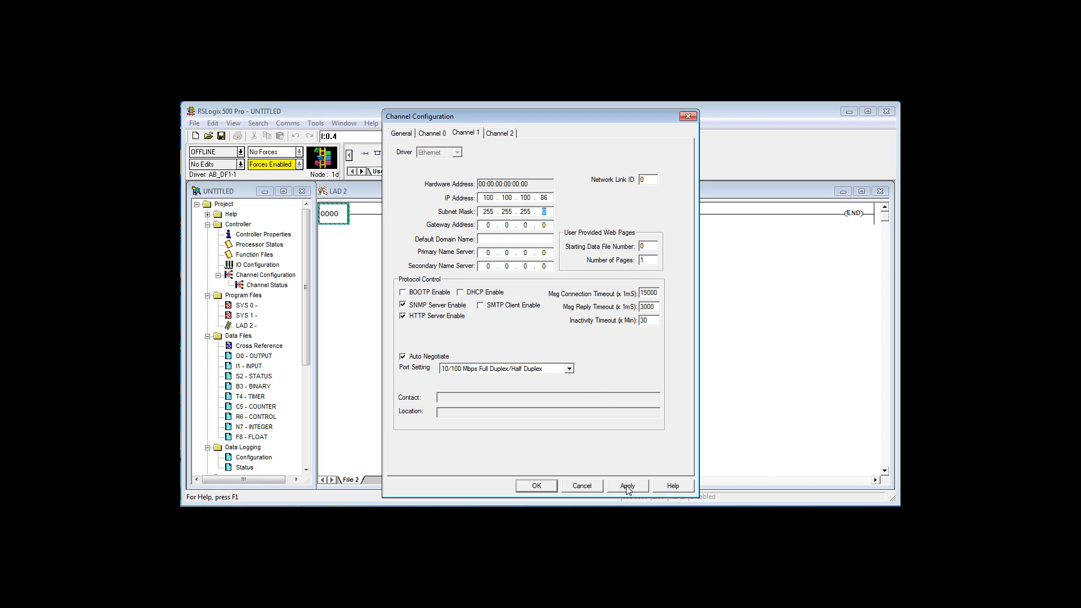
click(536, 486)
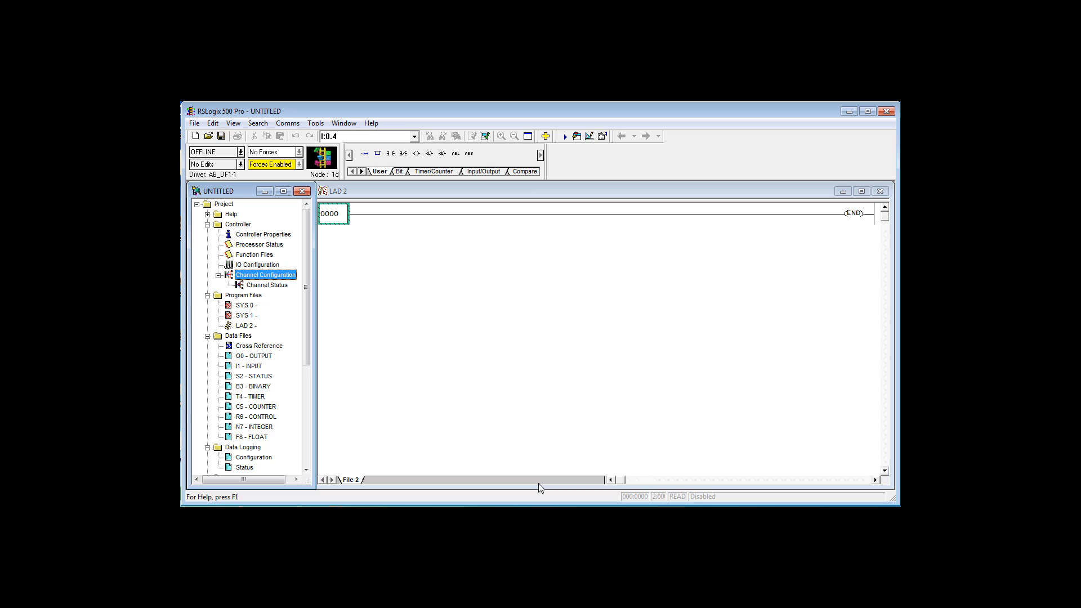
mouse_move(374, 277)
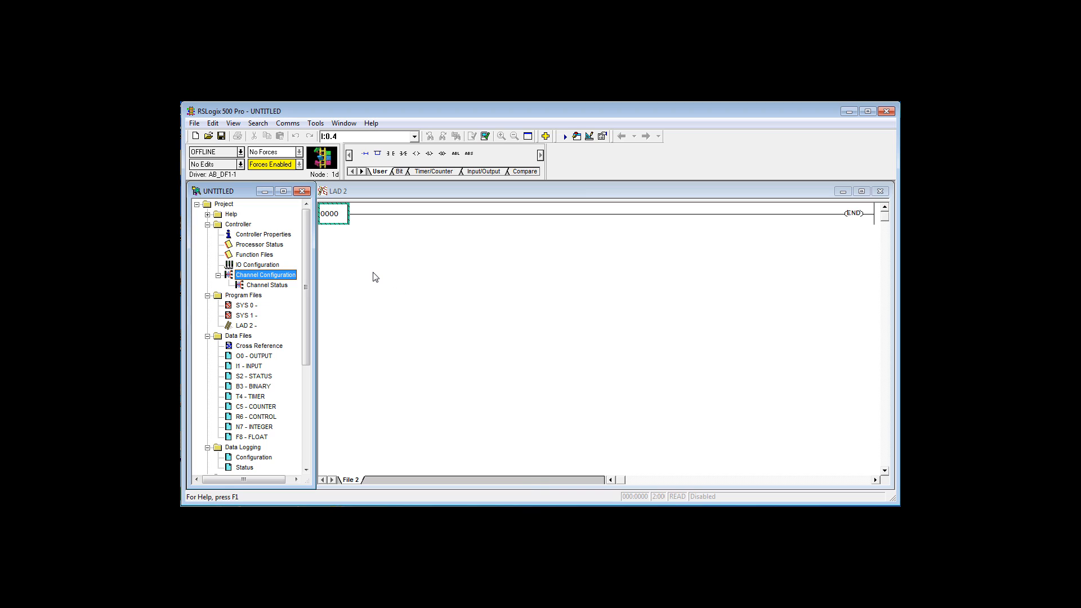
mouse_move(377, 271)
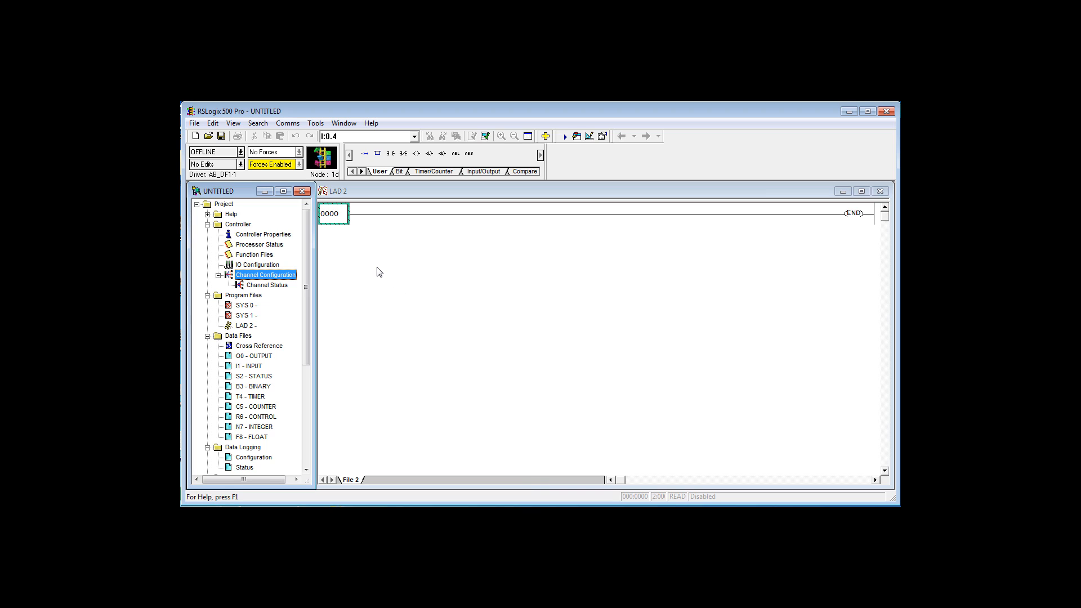
mouse_move(246, 242)
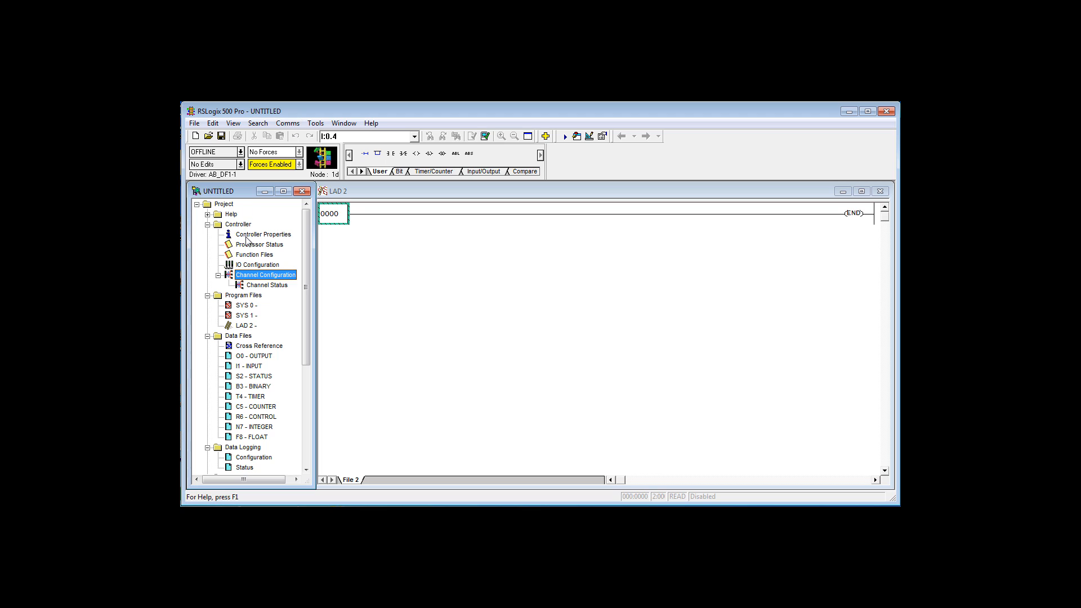
- Open Controller Properties from the project tree
double_click(263, 234)
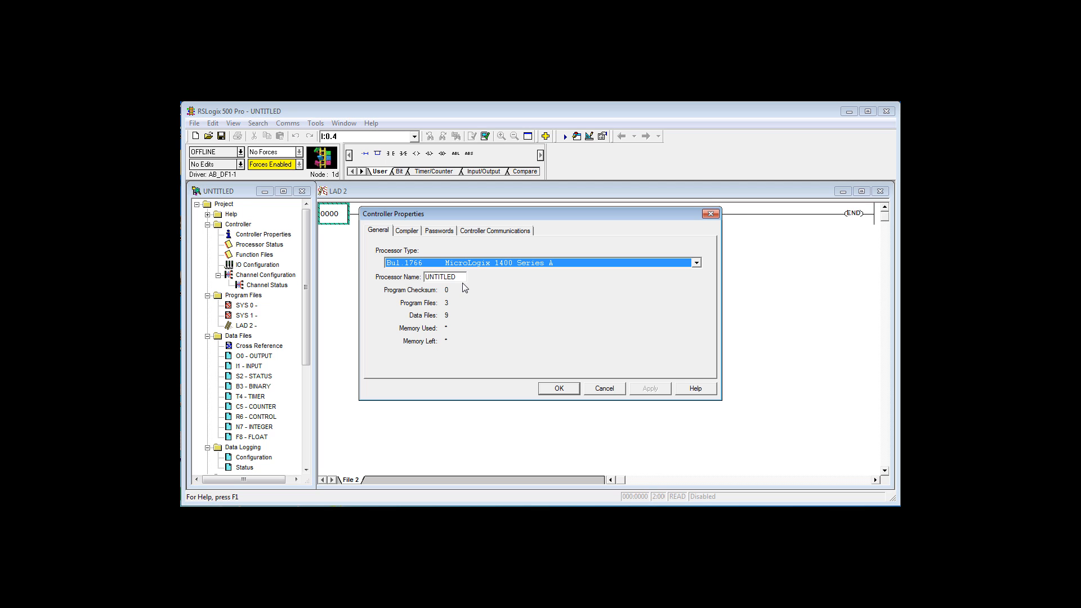
- Name the processor FCTRYRAT and apply the change
text(FCTRYRAT)
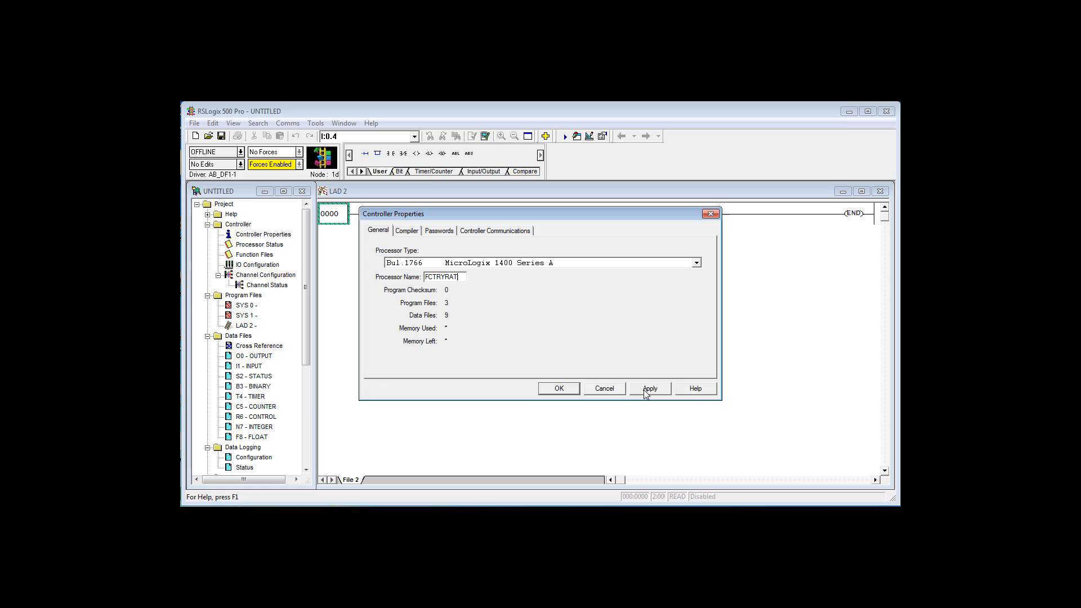
click(286, 122)
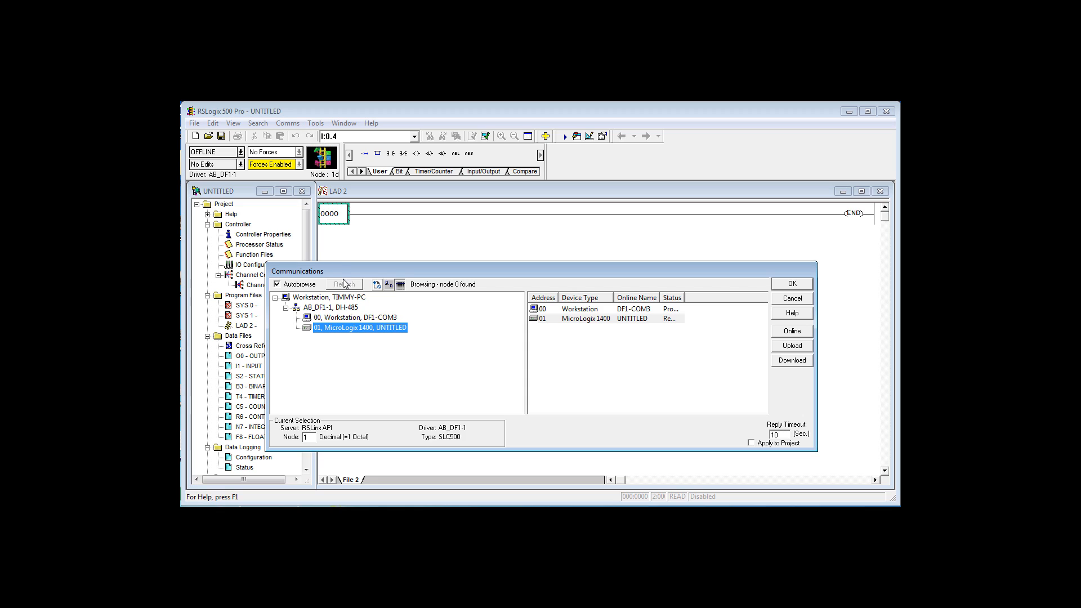
mouse_move(594, 369)
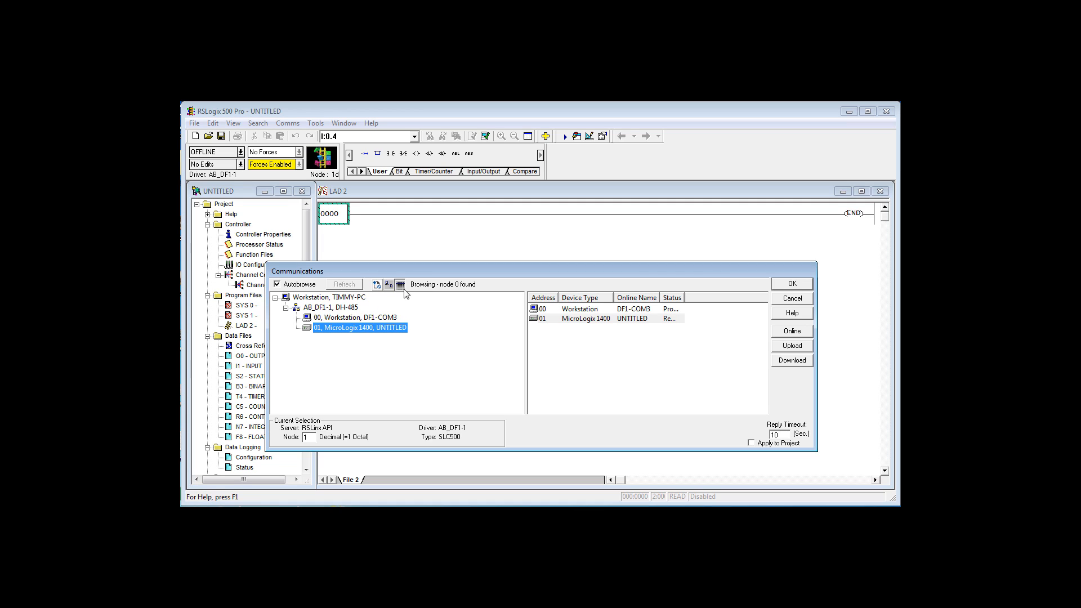
mouse_move(574, 324)
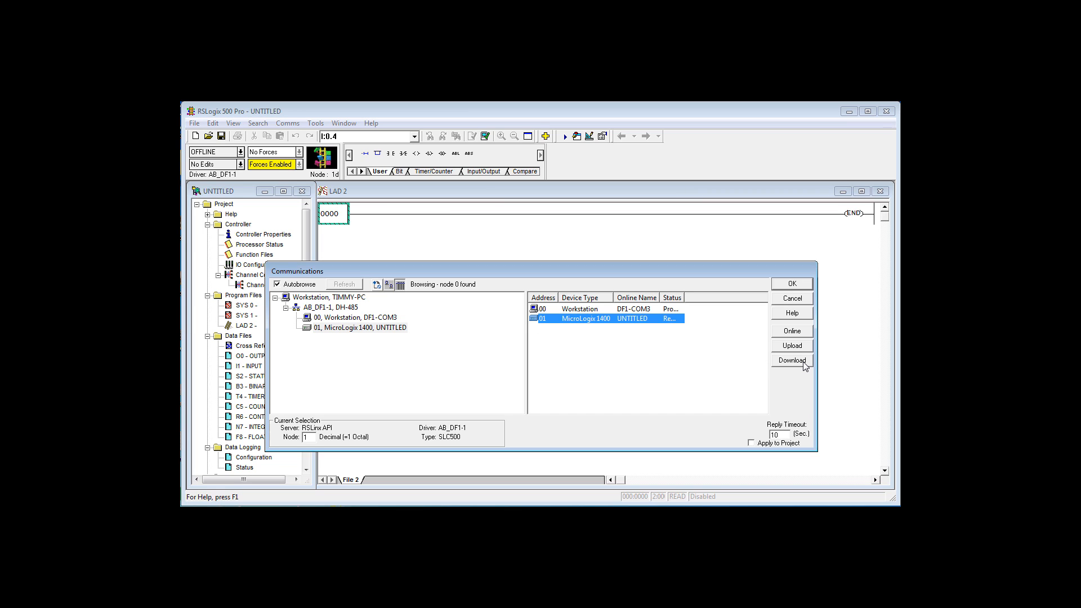
- Start downloading the project to the MicroLogix 1400 at node 01
click(791, 360)
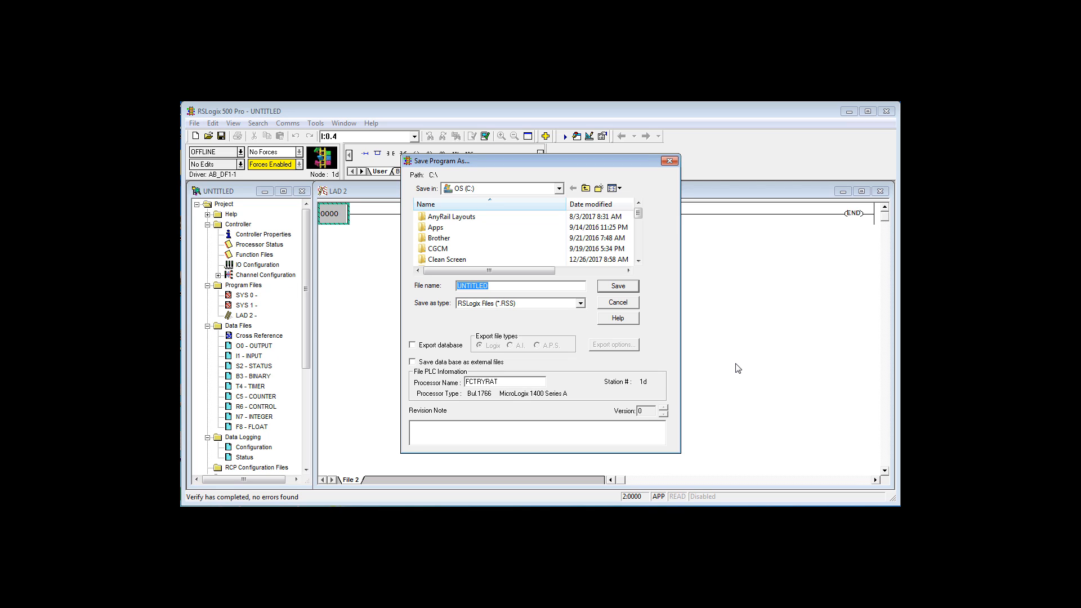
- Save the project as Factory_Rat_00 in the What is PLC folder
text(Factory_Rat_00)
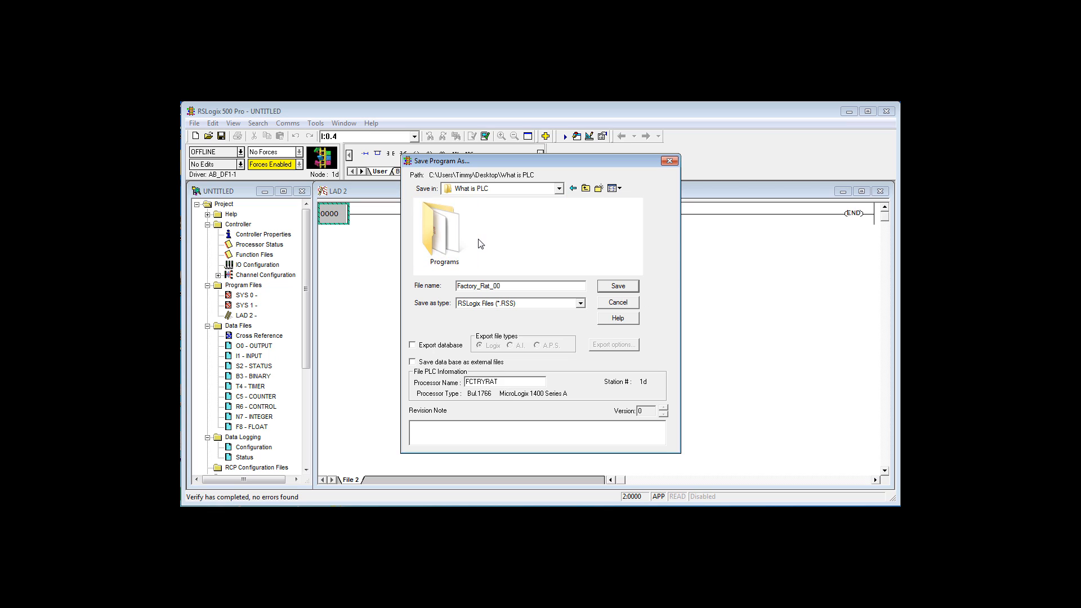
mouse_move(605, 285)
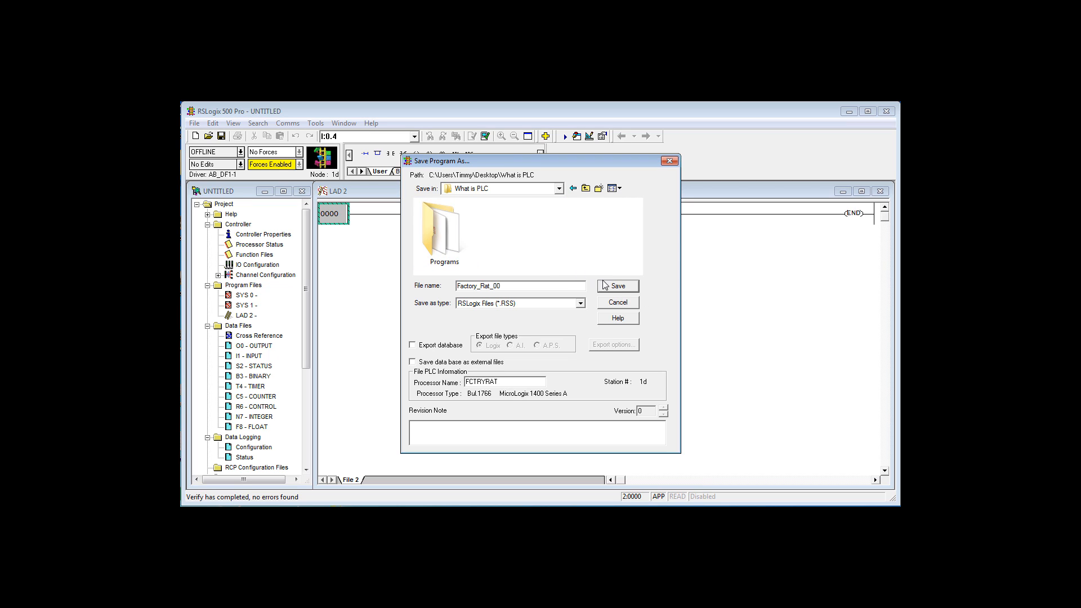
click(615, 286)
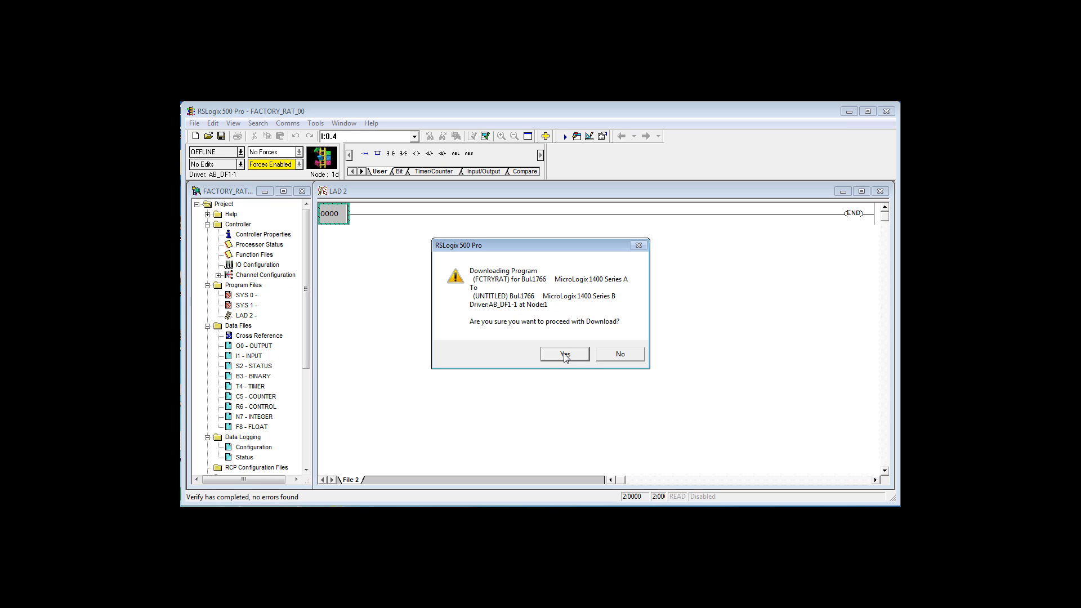
- Download FCTRYRAT in PROG mode, keep the controller's channel configuration, and return to Run
click(564, 354)
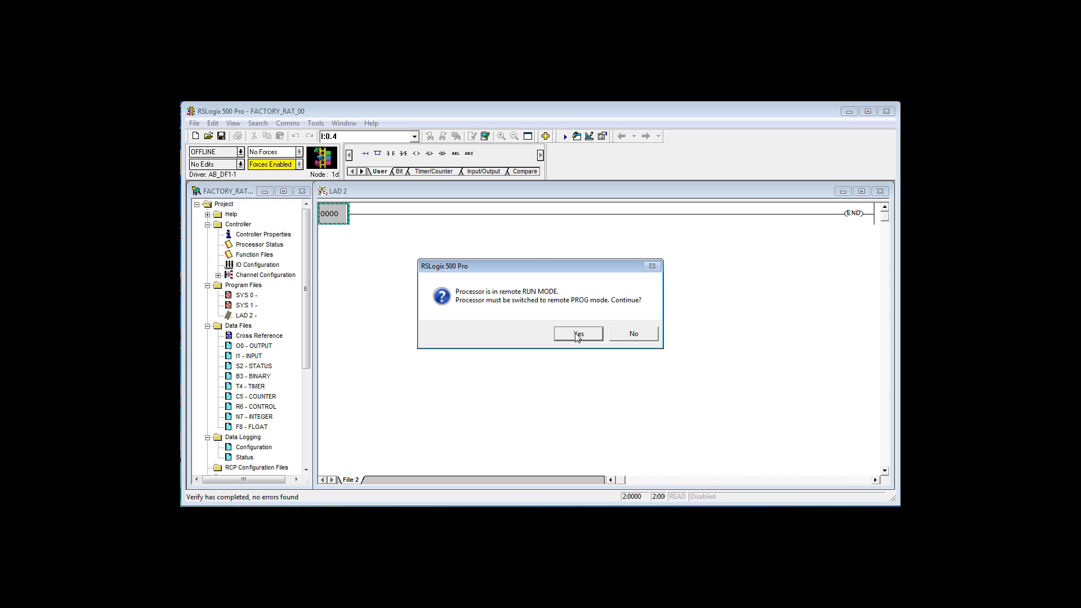
click(576, 333)
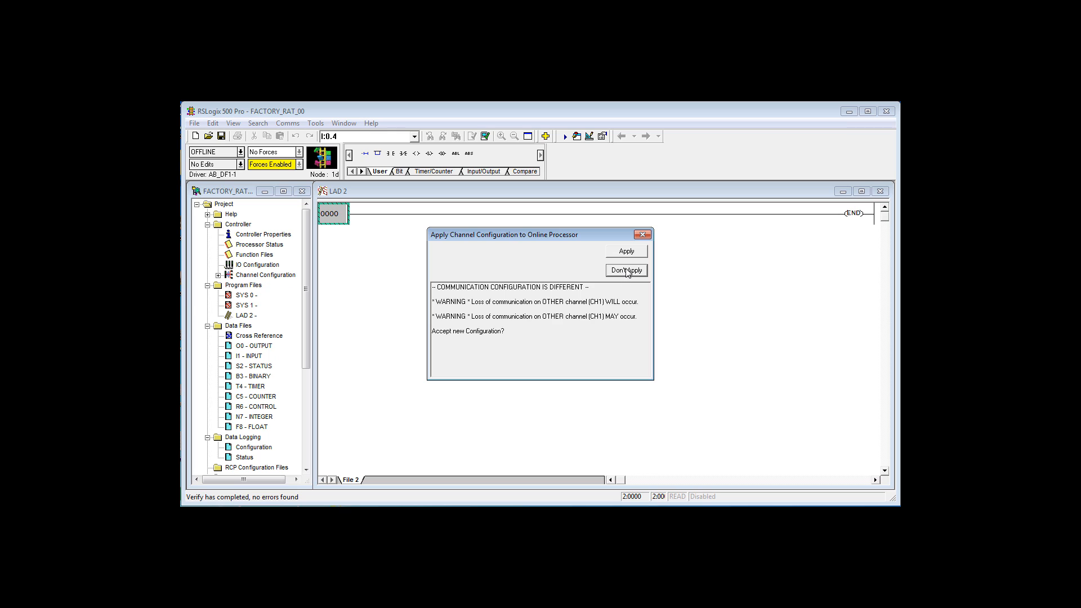
click(625, 270)
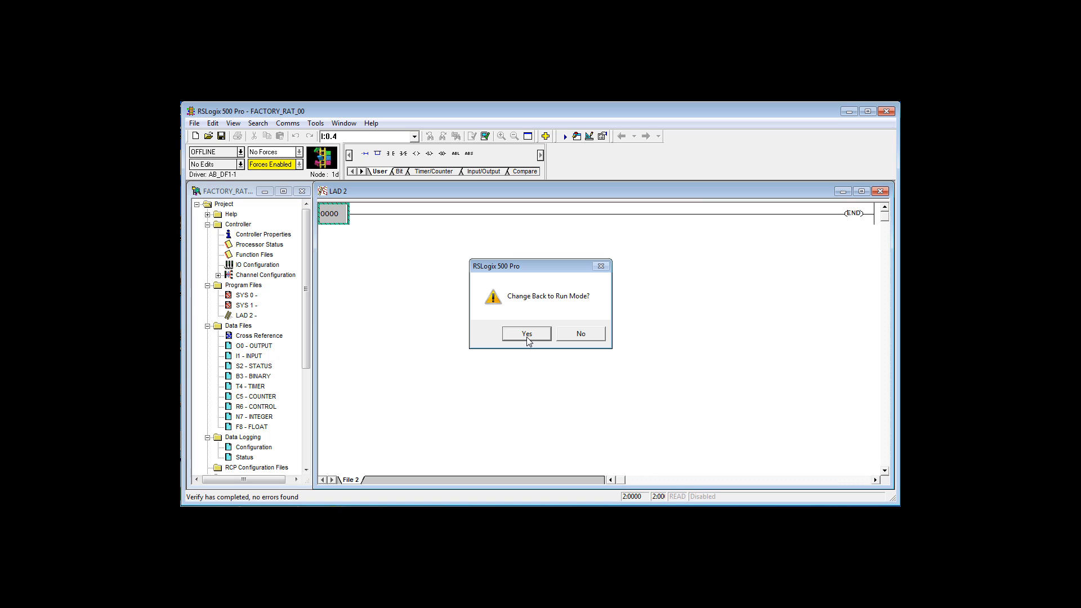
click(525, 334)
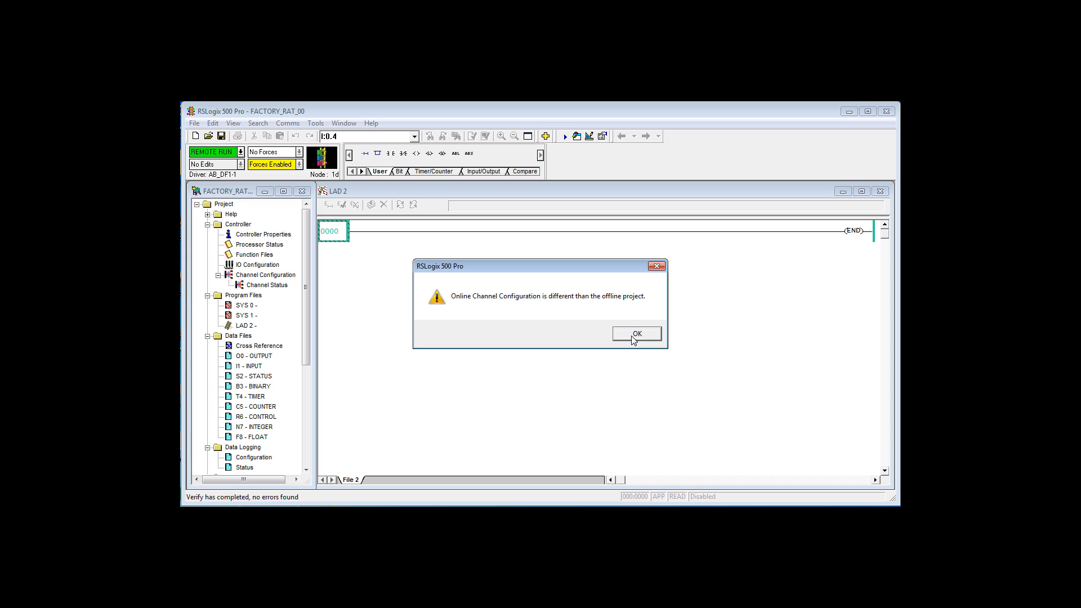
- Acknowledge the channel configuration mismatch warning and view the Channel 0 settings
click(636, 334)
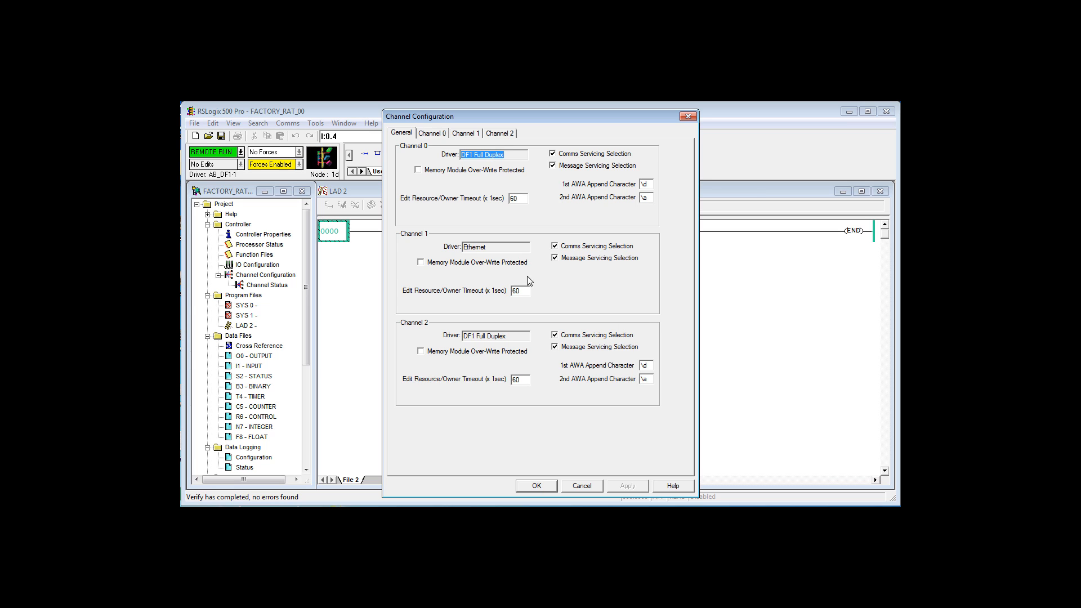
click(433, 132)
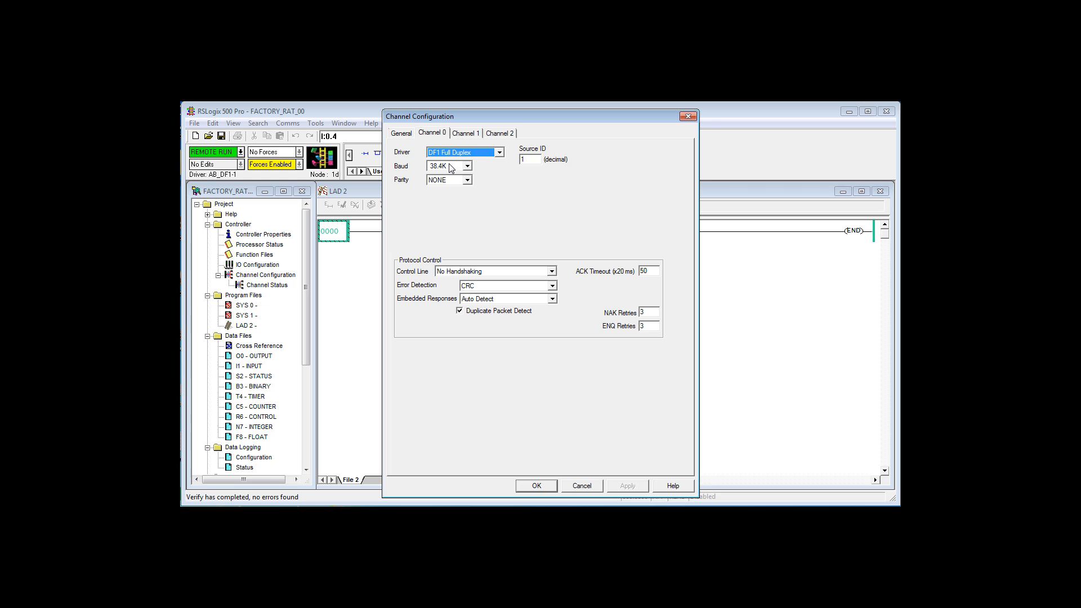